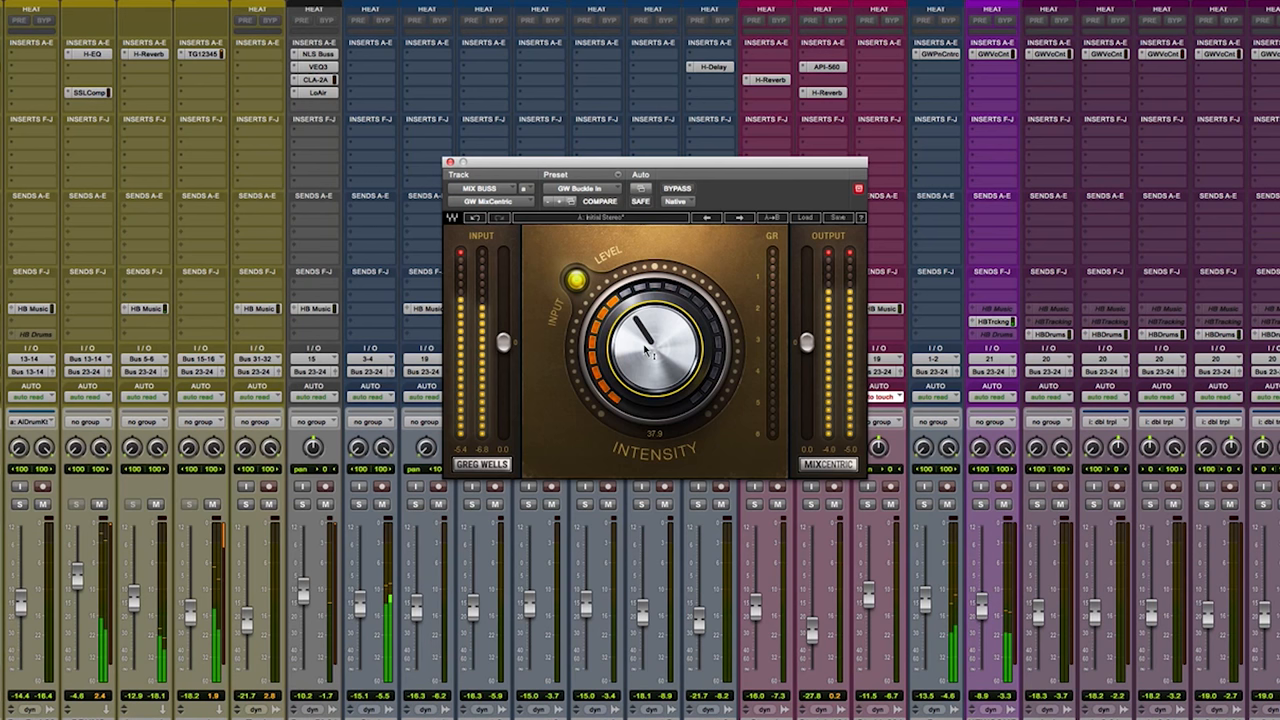
- Raise the MixCentric Intensity knob from 37.9 to roughly 60
left_click_drag(650, 355, 670, 330)
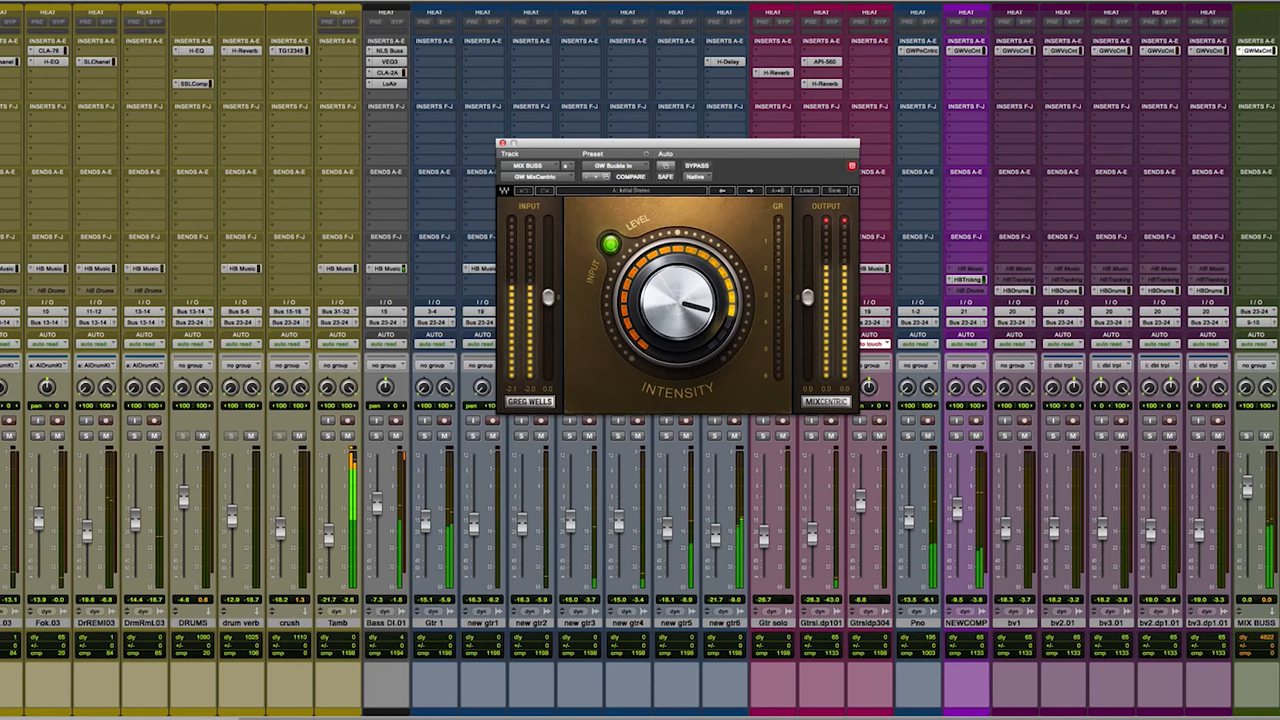
- Pull the MixCentric intensity on the mix bus back down to 20.9
left_click(697, 164)
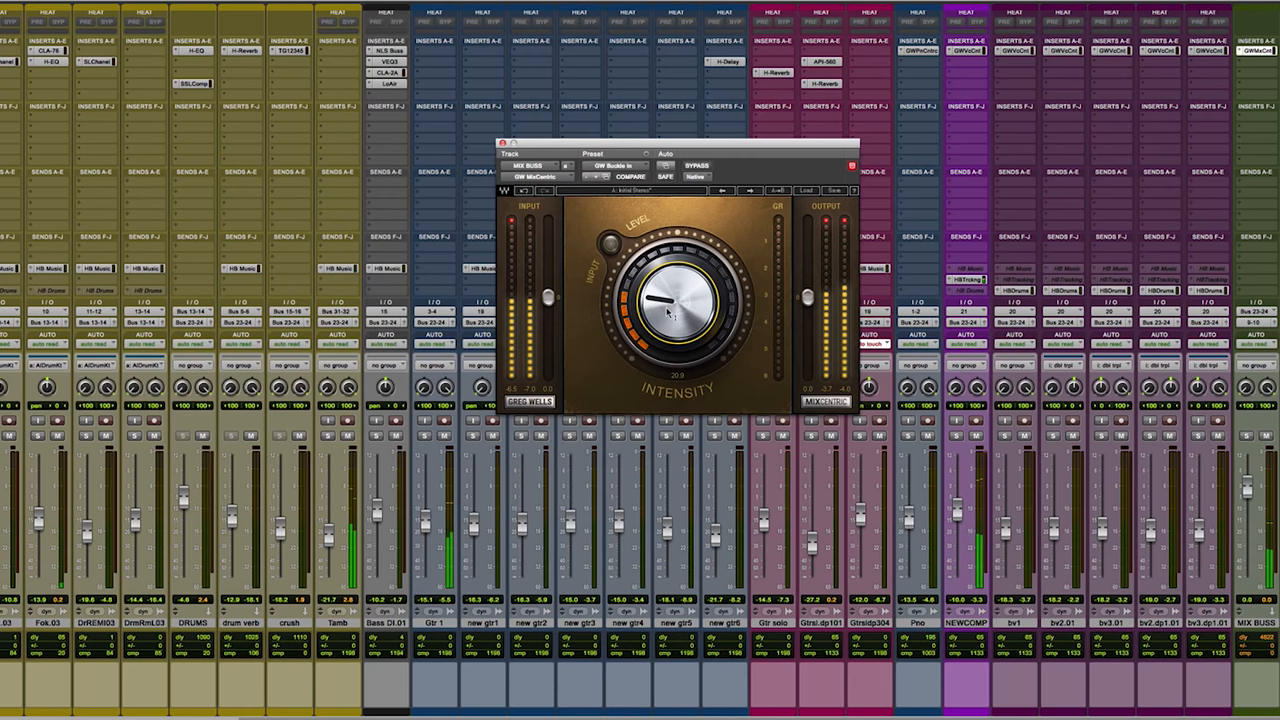
- Raise intensity, A/B MixCentric against bypass twice, and leave it active near 60
left_click_drag(675, 300, 690, 280)
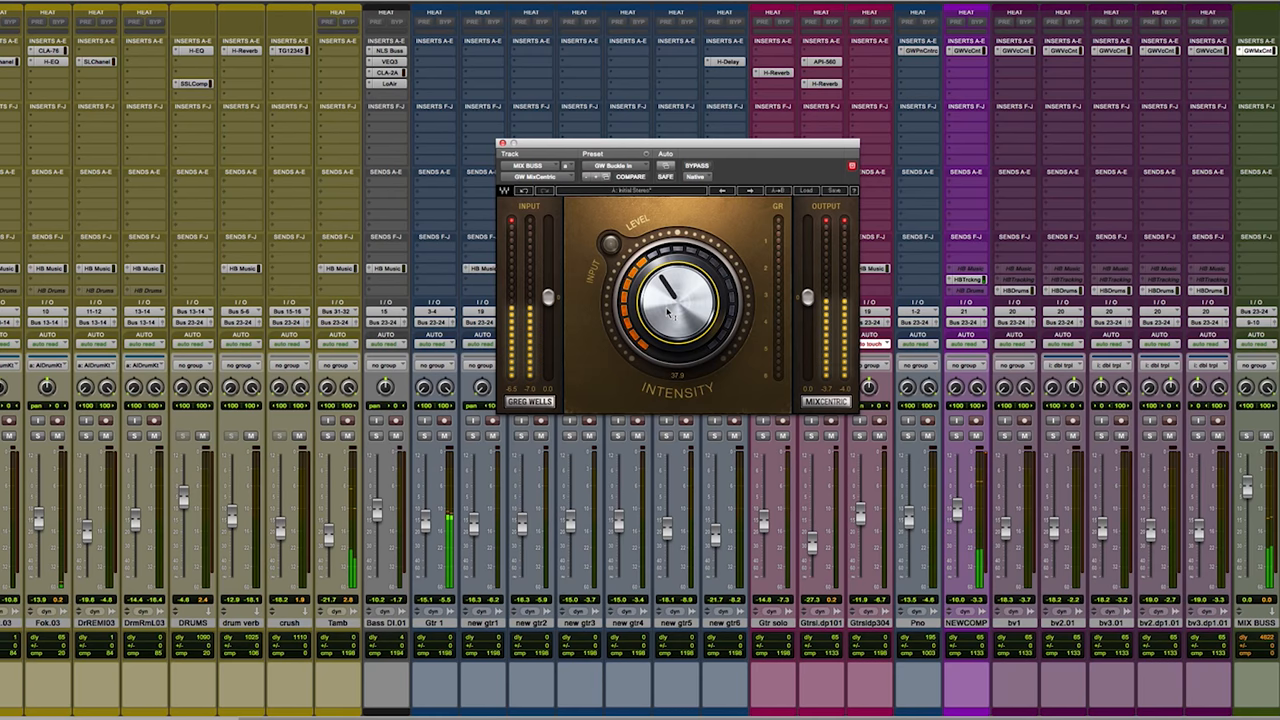
left_click(697, 166)
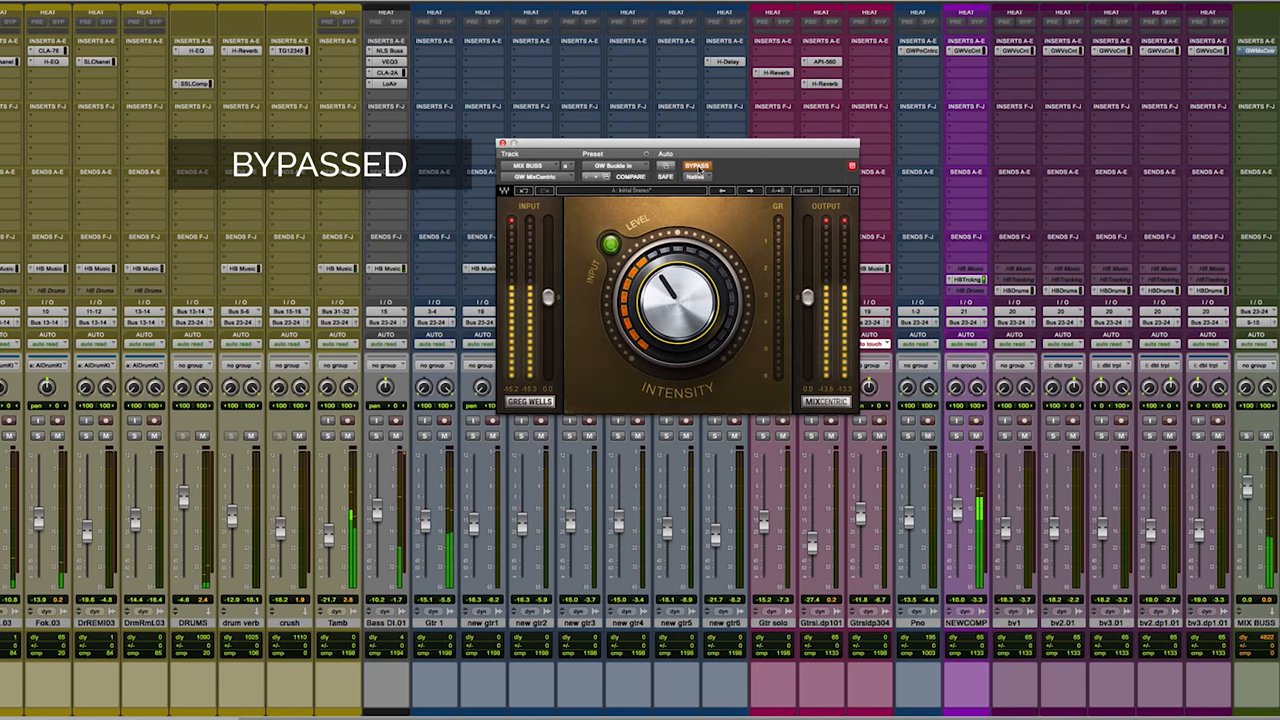
left_click(697, 167)
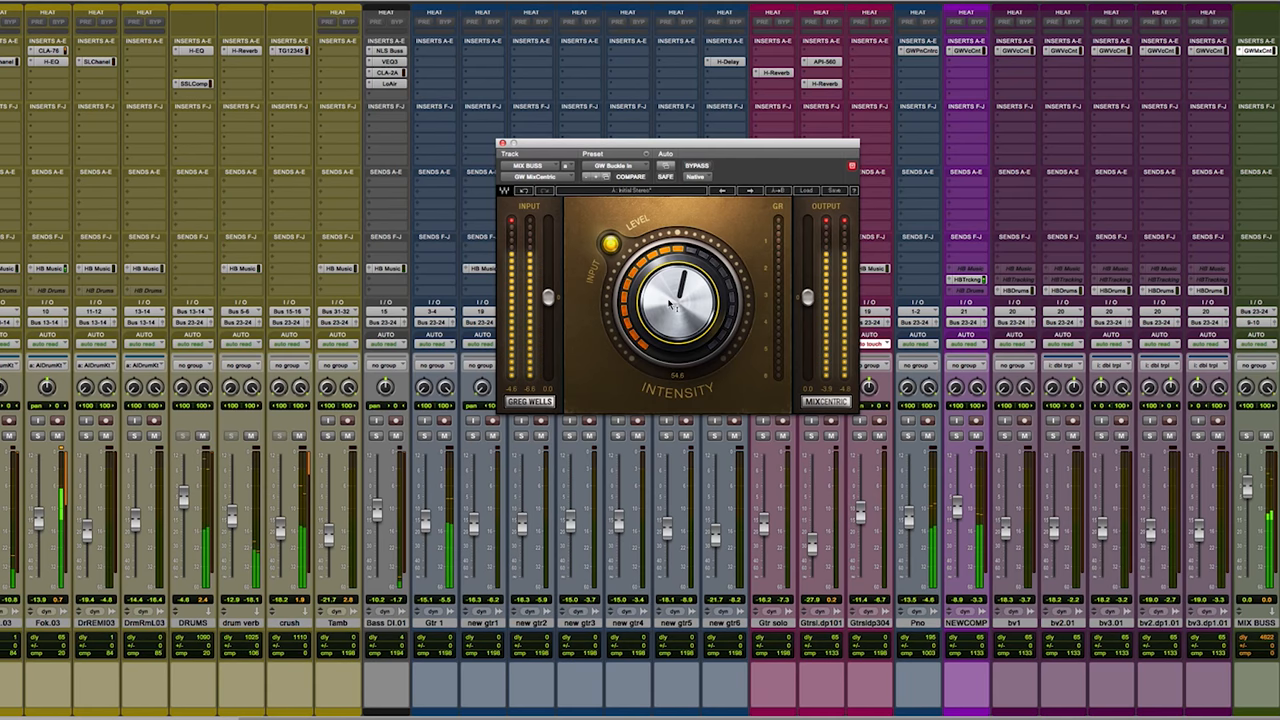
left_click(697, 165)
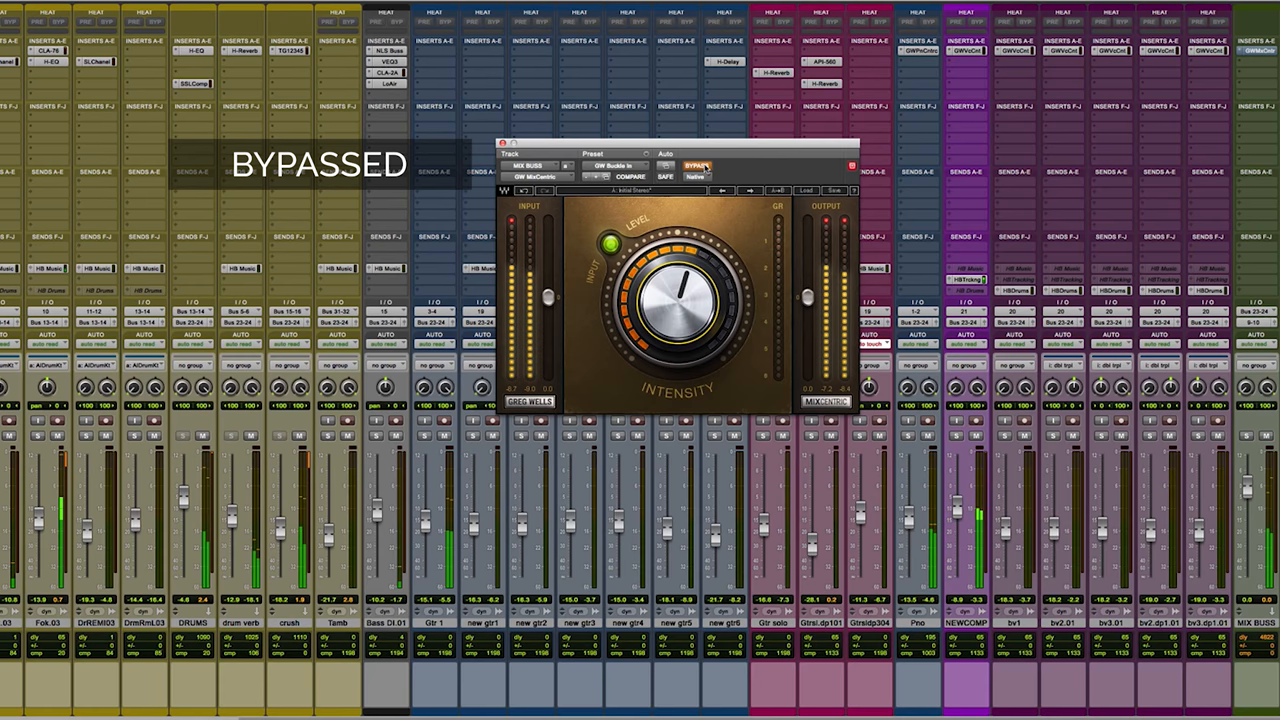
left_click(697, 165)
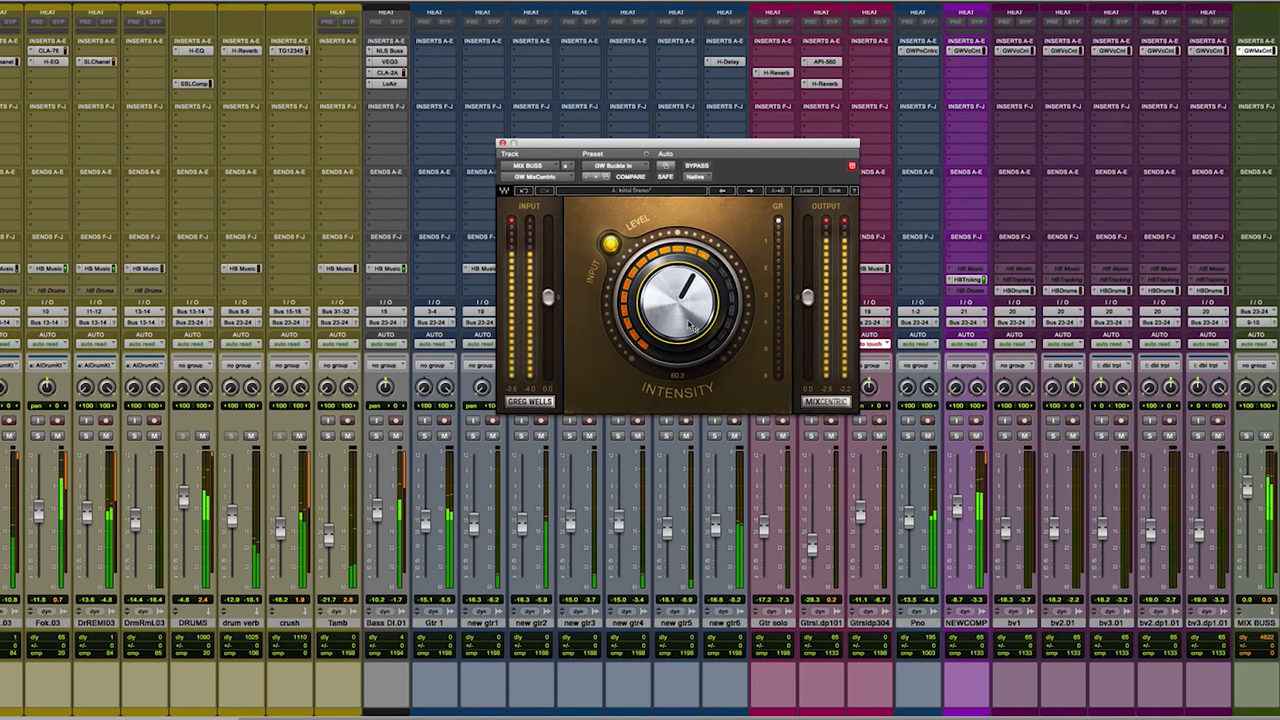
- Compare against bypass, raise intensity to 66.4, bypass again, then re-enable MixCentric
left_click(697, 165)
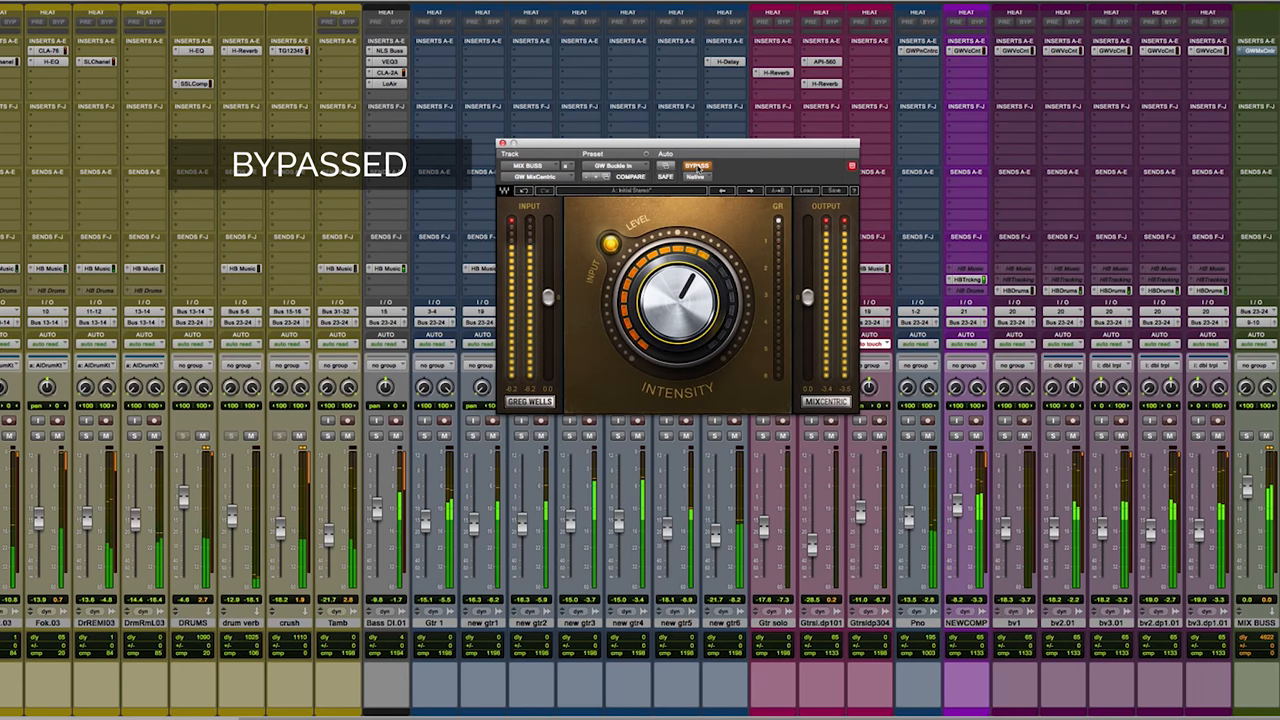
left_click(697, 165)
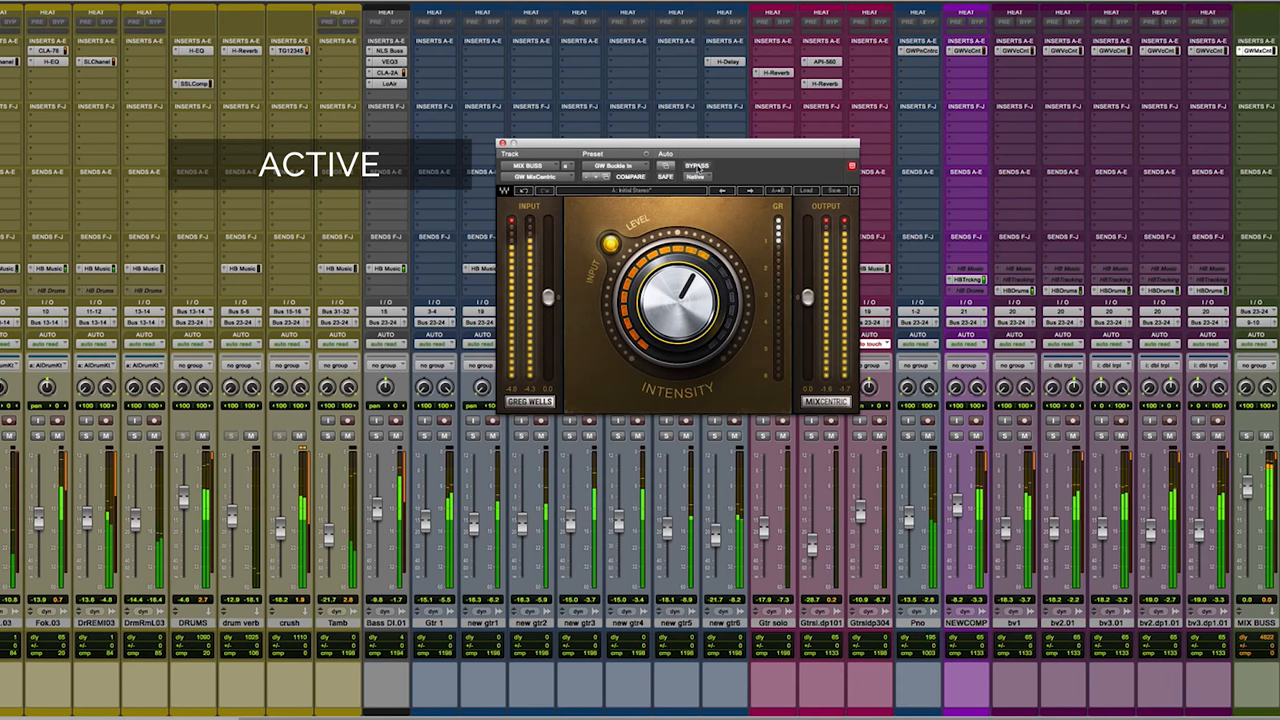
left_click_drag(690, 290, 695, 330)
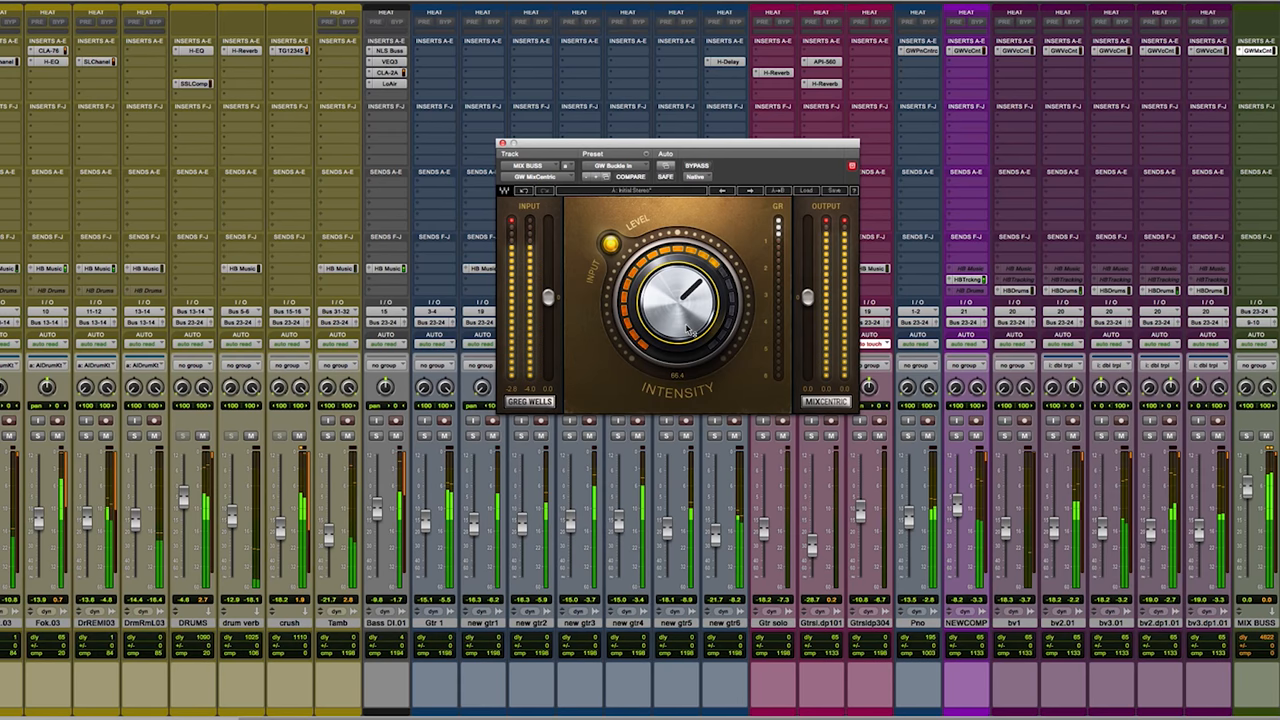
left_click(697, 165)
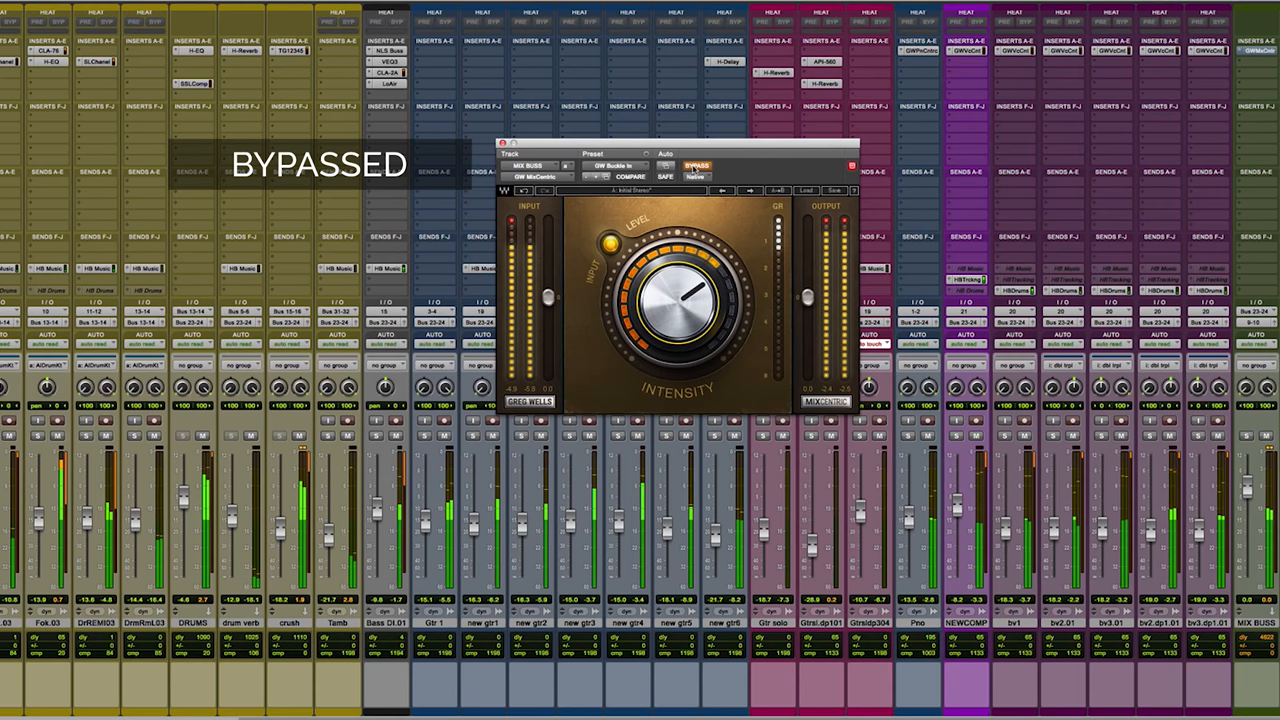
left_click(697, 166)
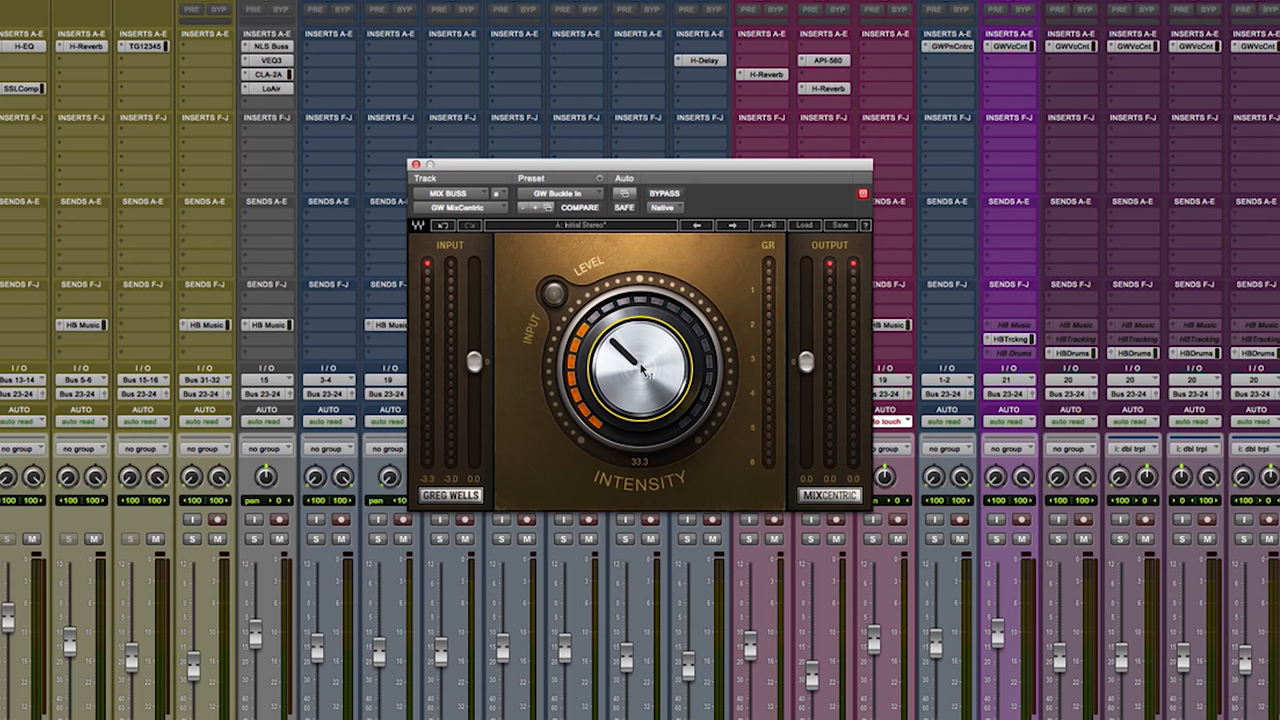
- Try GW Party Started, then settle on the GW You Clean Up Real Nice preset
left_click(560, 193)
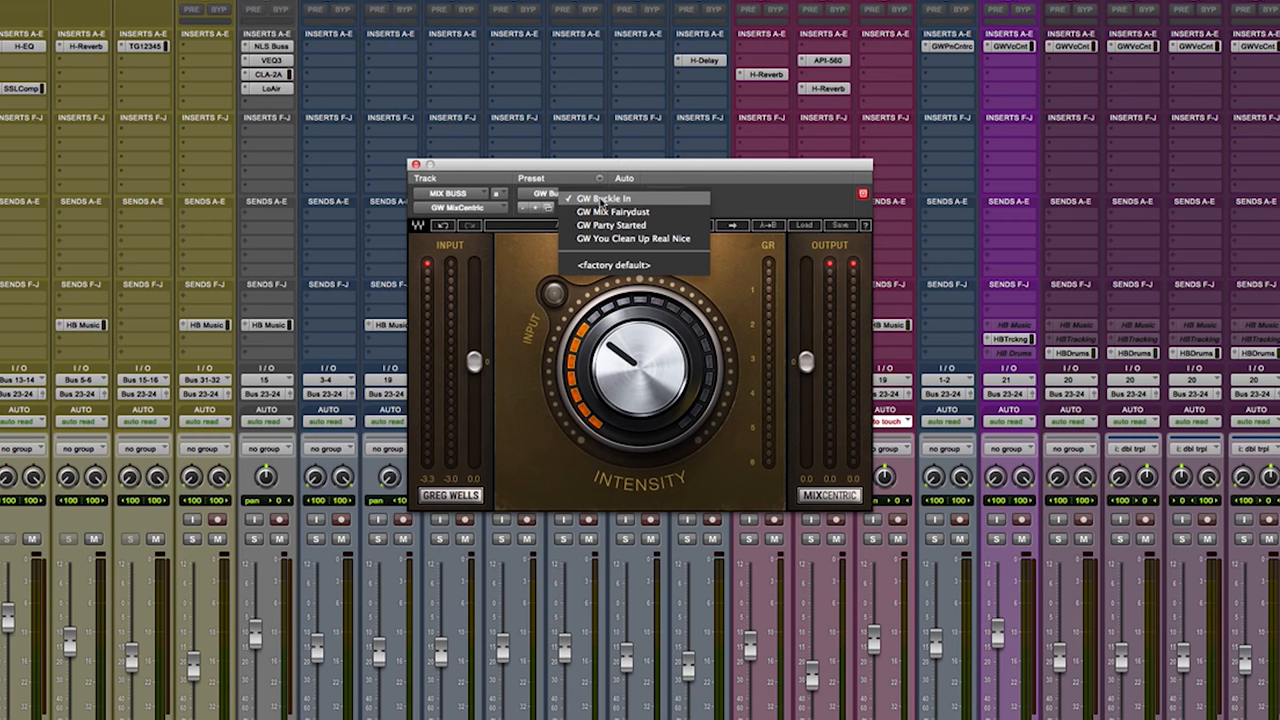
left_click(608, 211)
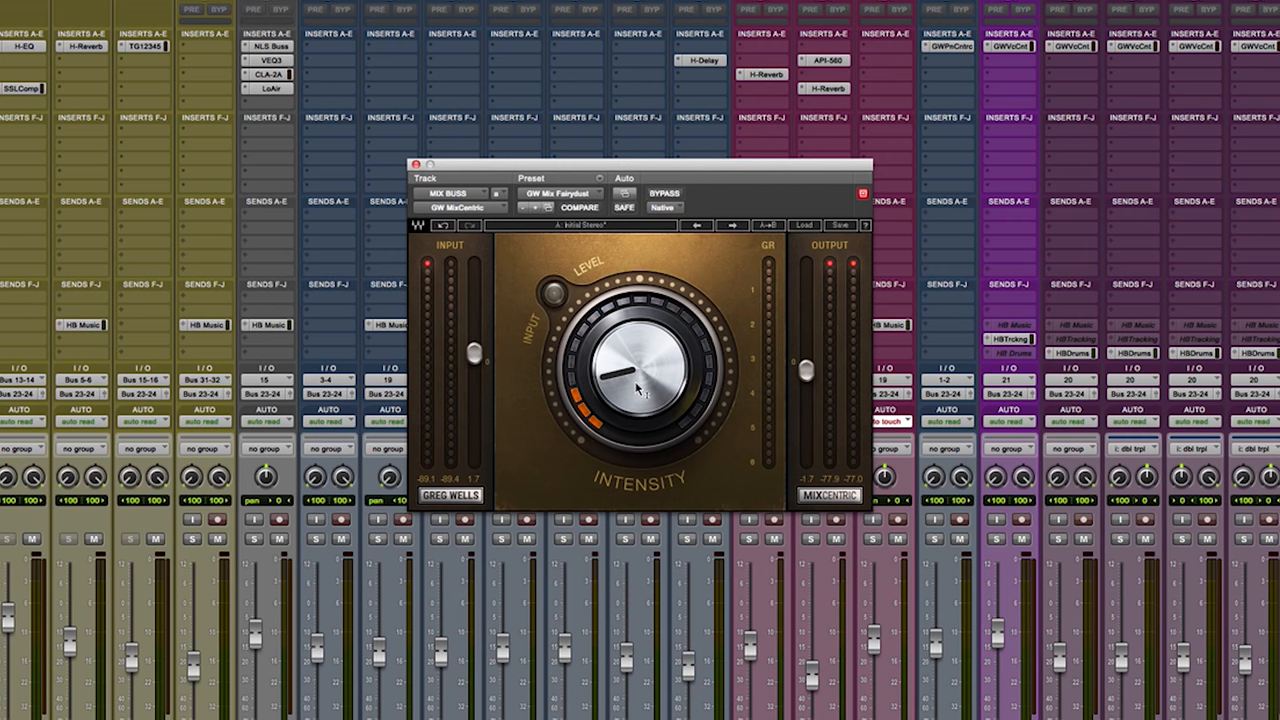
left_click(555, 193)
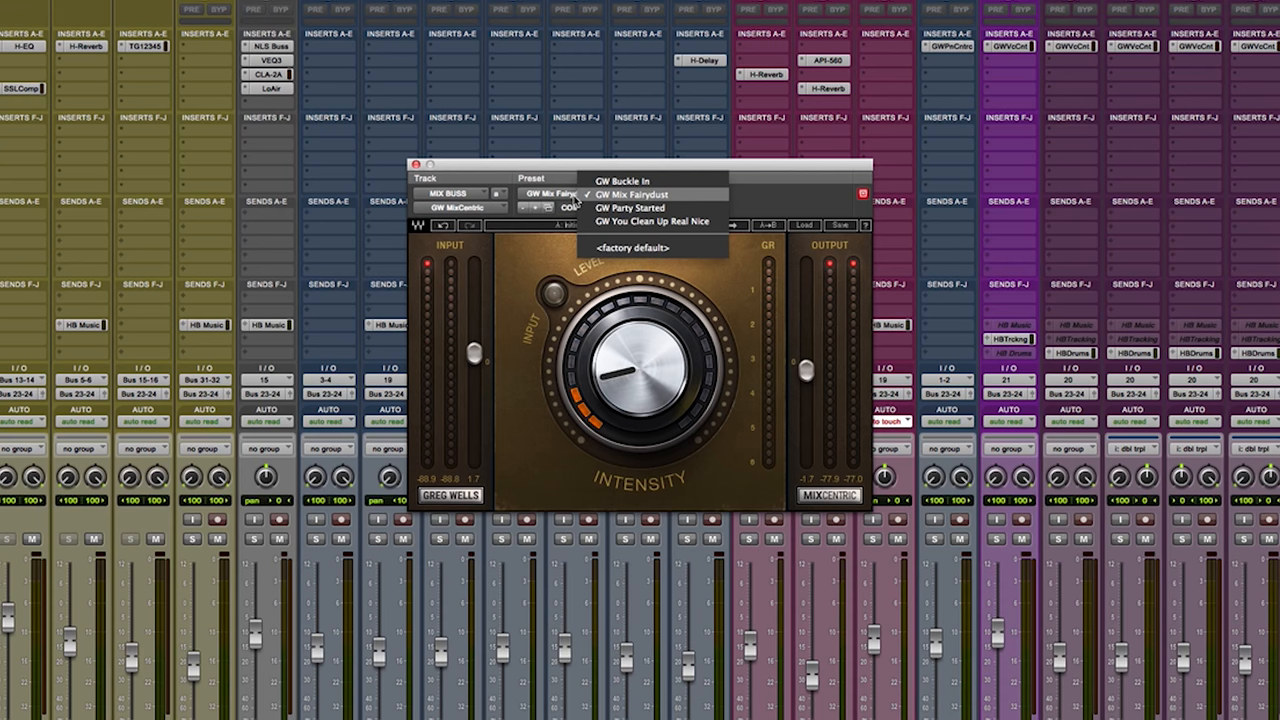
left_click(651, 221)
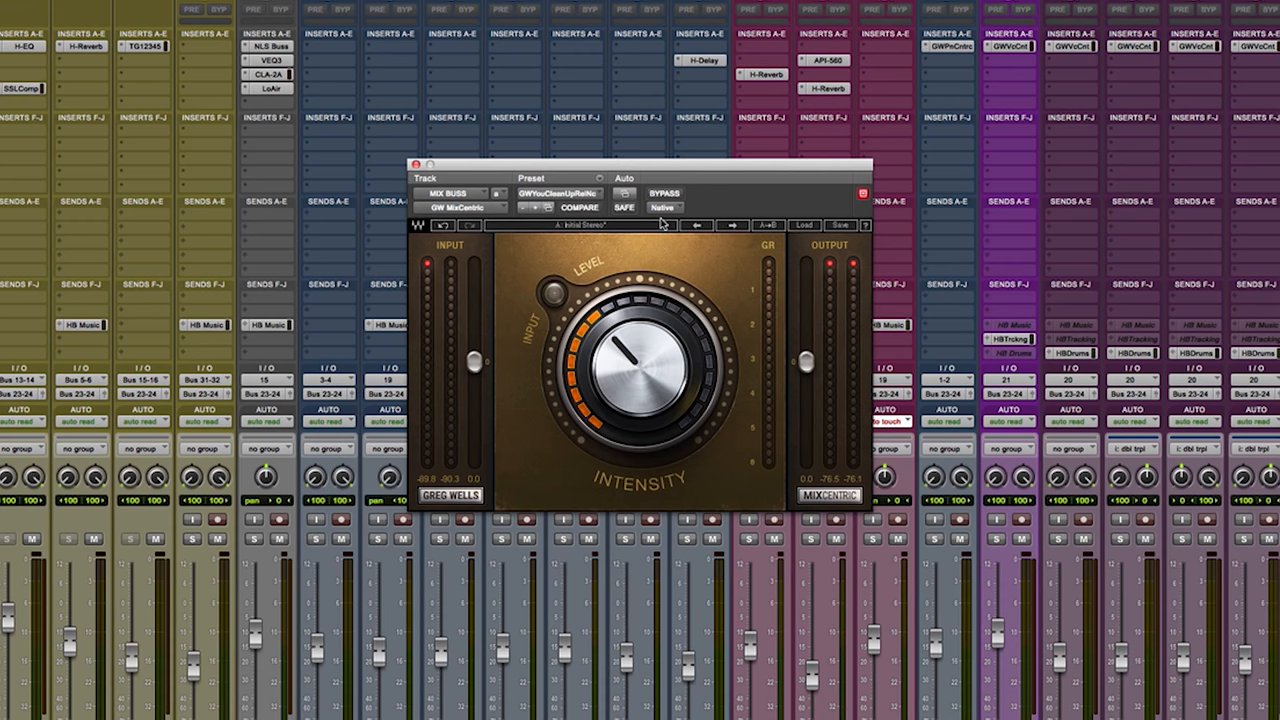
- Load the GW Party Started preset from the MixCentric preset list
left_click(560, 193)
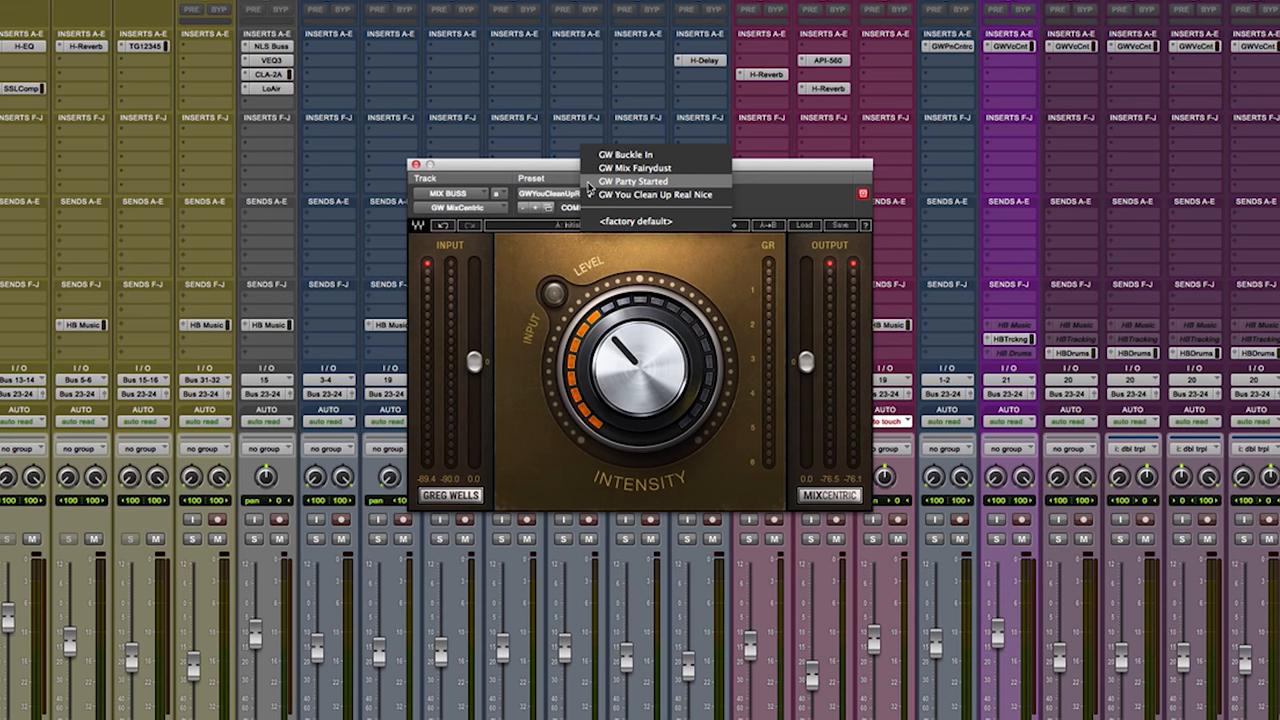
left_click(632, 181)
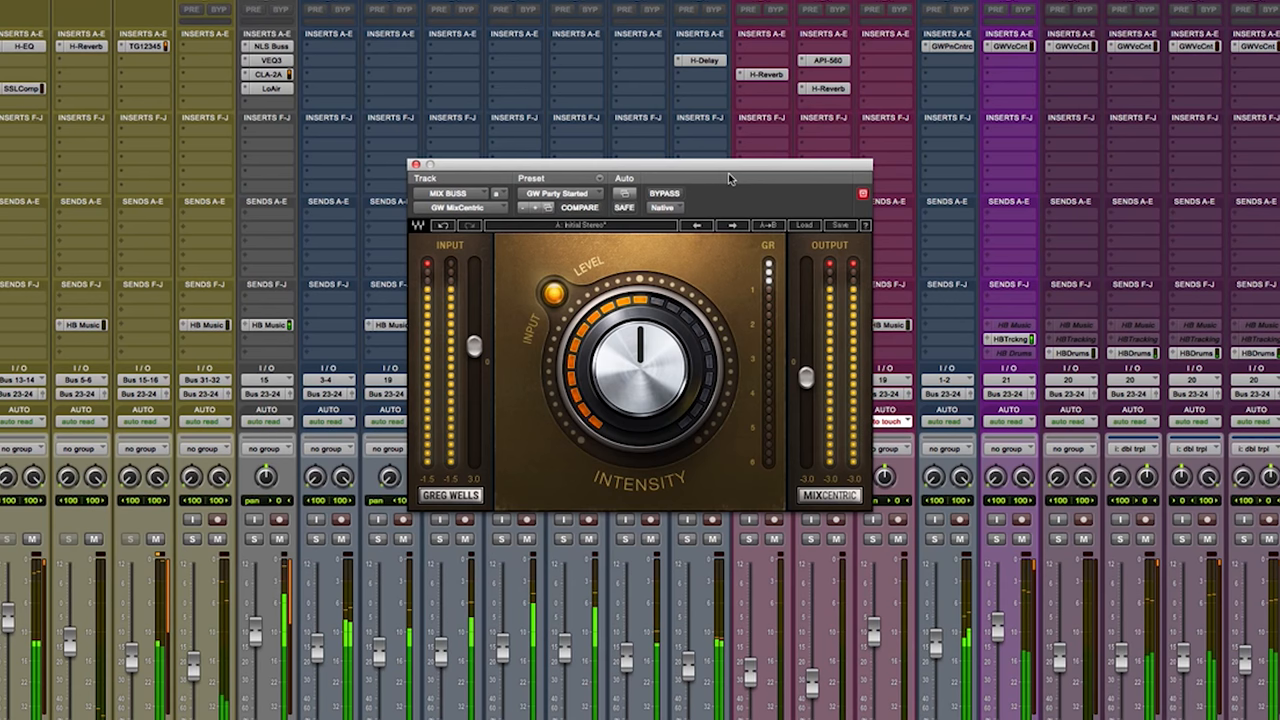
- Stop playback with the MixCentric intensity lowered to about 17
left_click(664, 193)
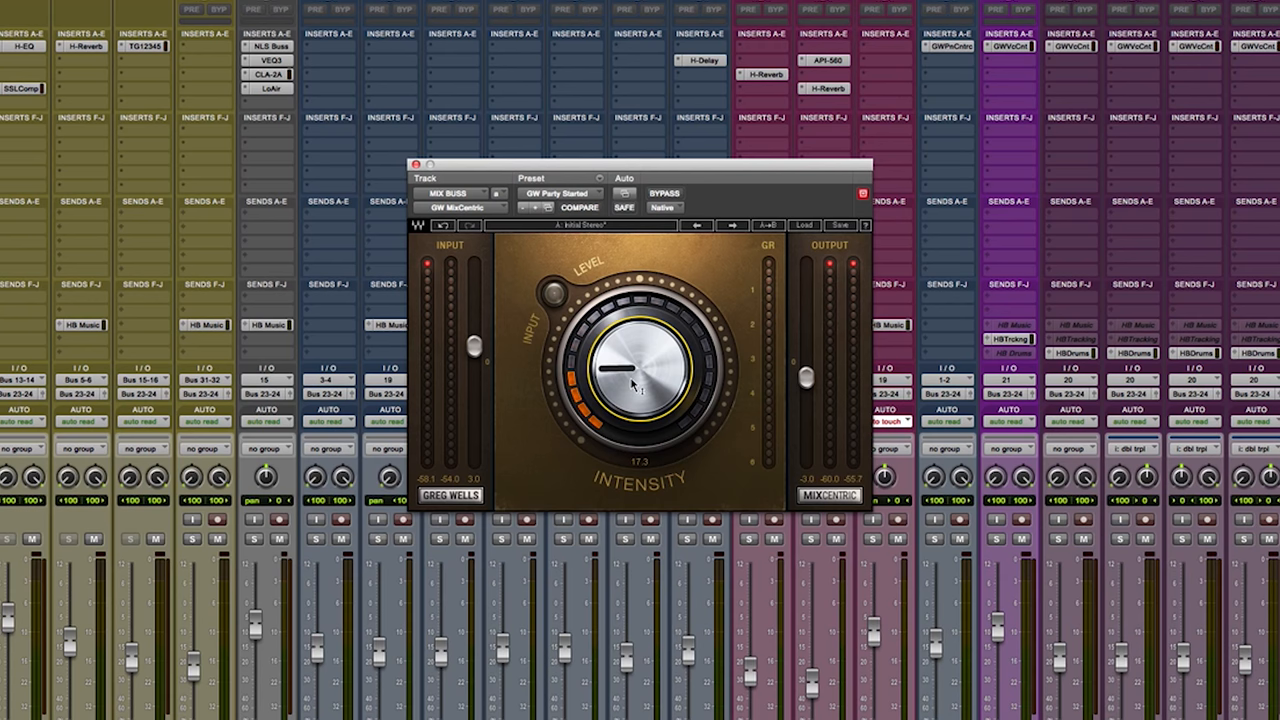
- Sweep MixCentric intensity from about 10 to 23, then up to halfway during playback
left_click_drag(640, 370, 630, 400)
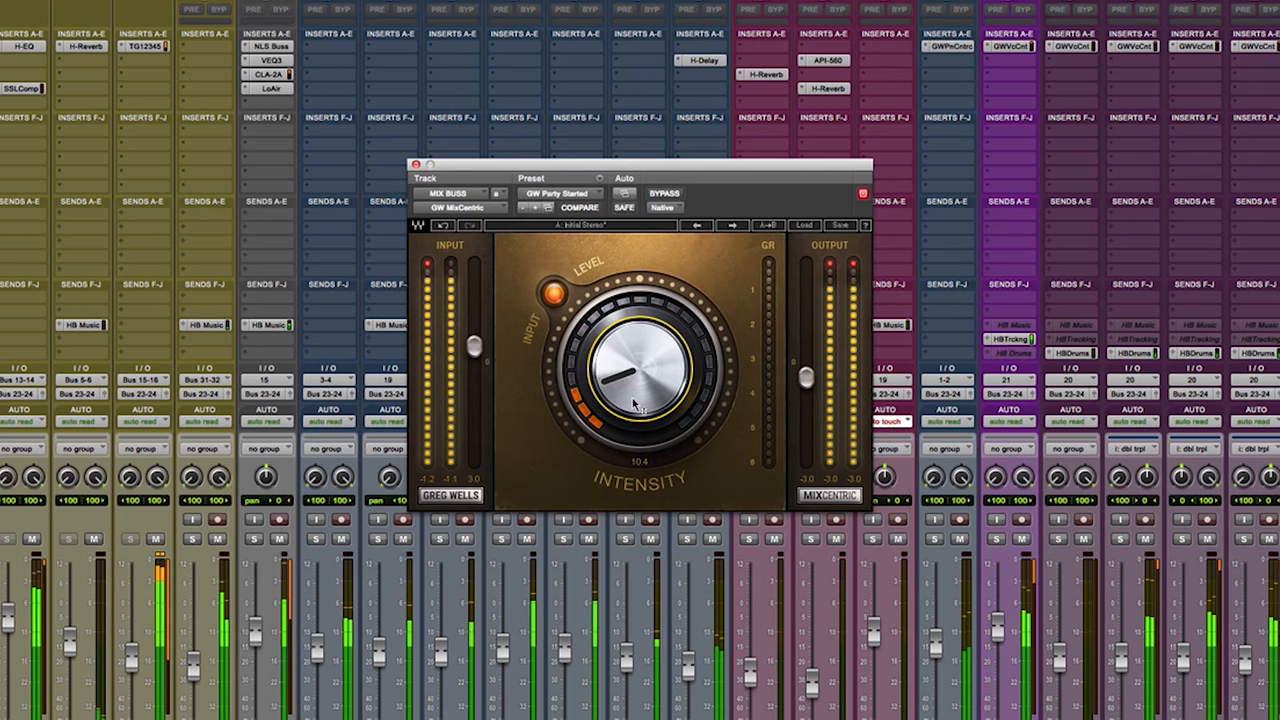
left_click_drag(640, 370, 640, 350)
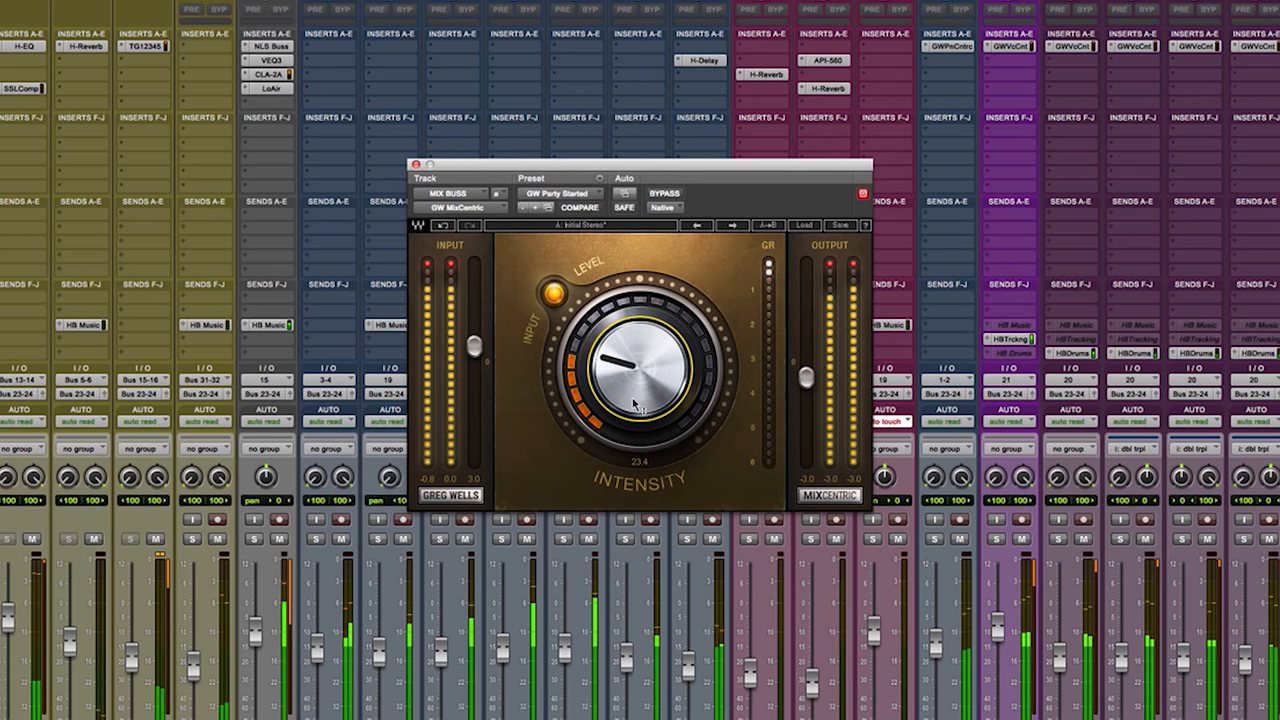
left_click(663, 193)
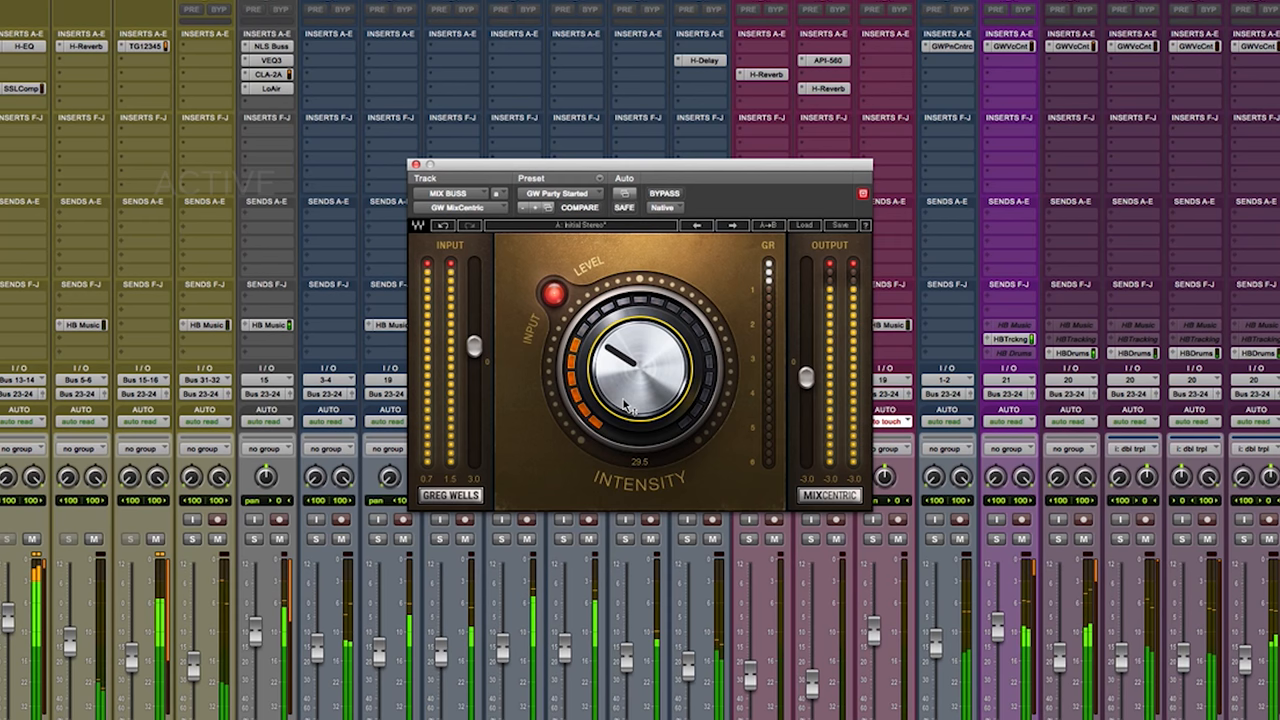
left_click_drag(635, 400, 620, 360)
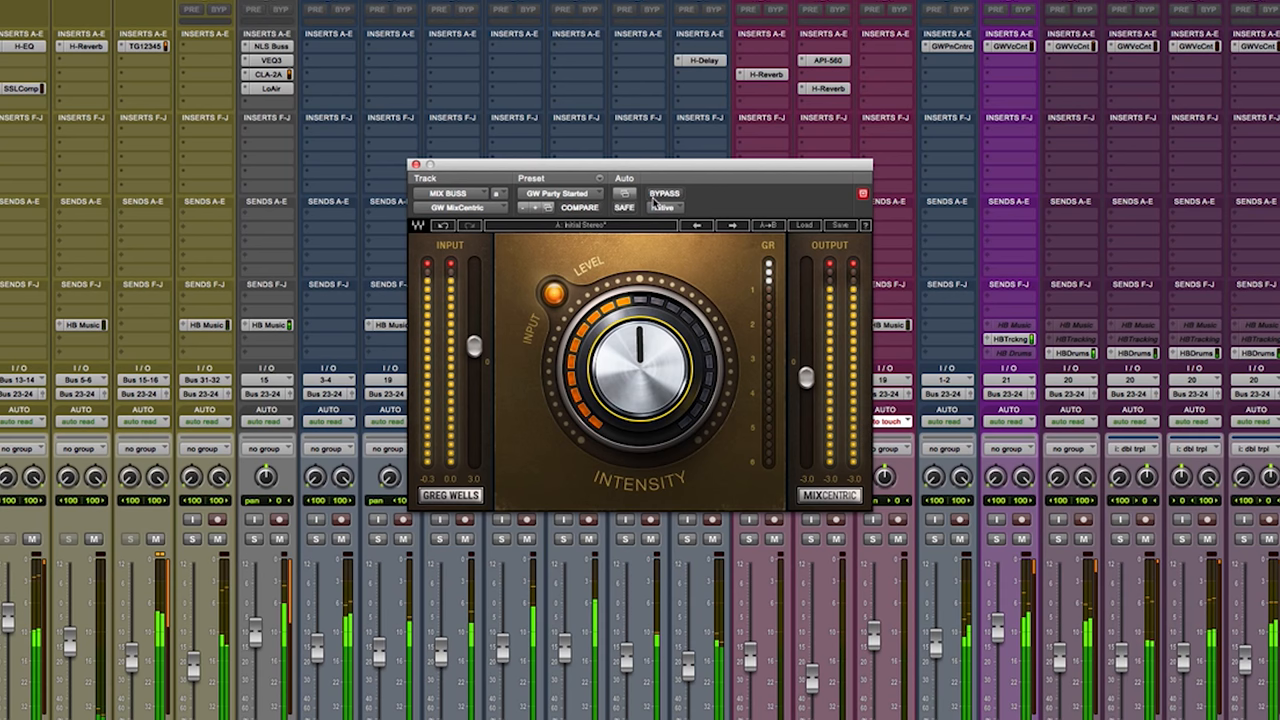
- Bypass MixCentric to hear the dry mix, then re-engage the effect
left_click(663, 194)
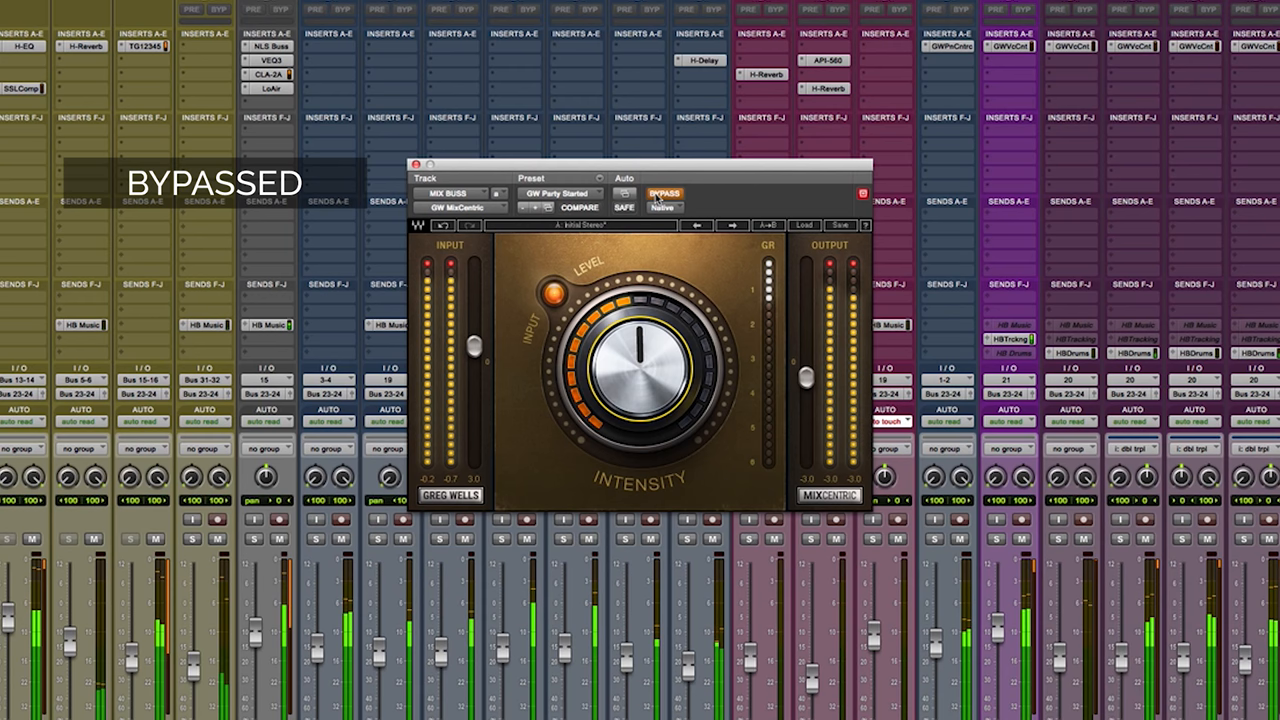
left_click(662, 194)
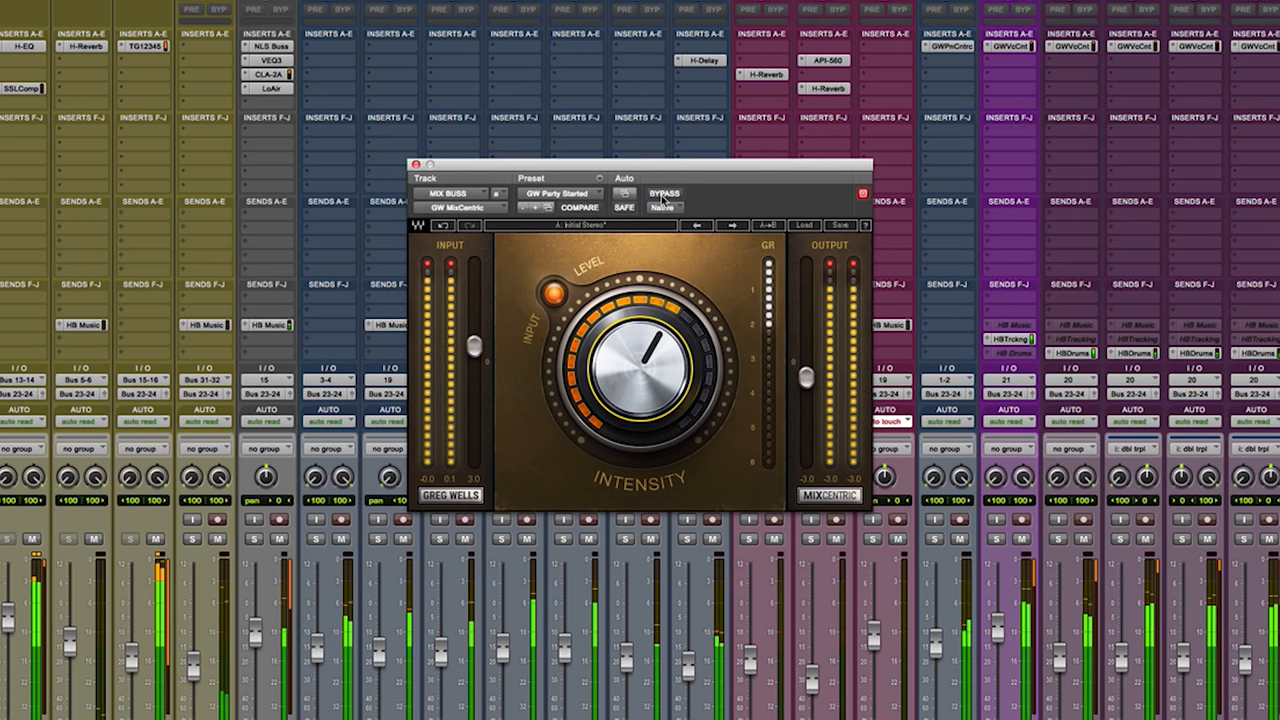
- Push the MixCentric intensity up through about 60 to roughly 70
left_click_drag(640, 360, 640, 395)
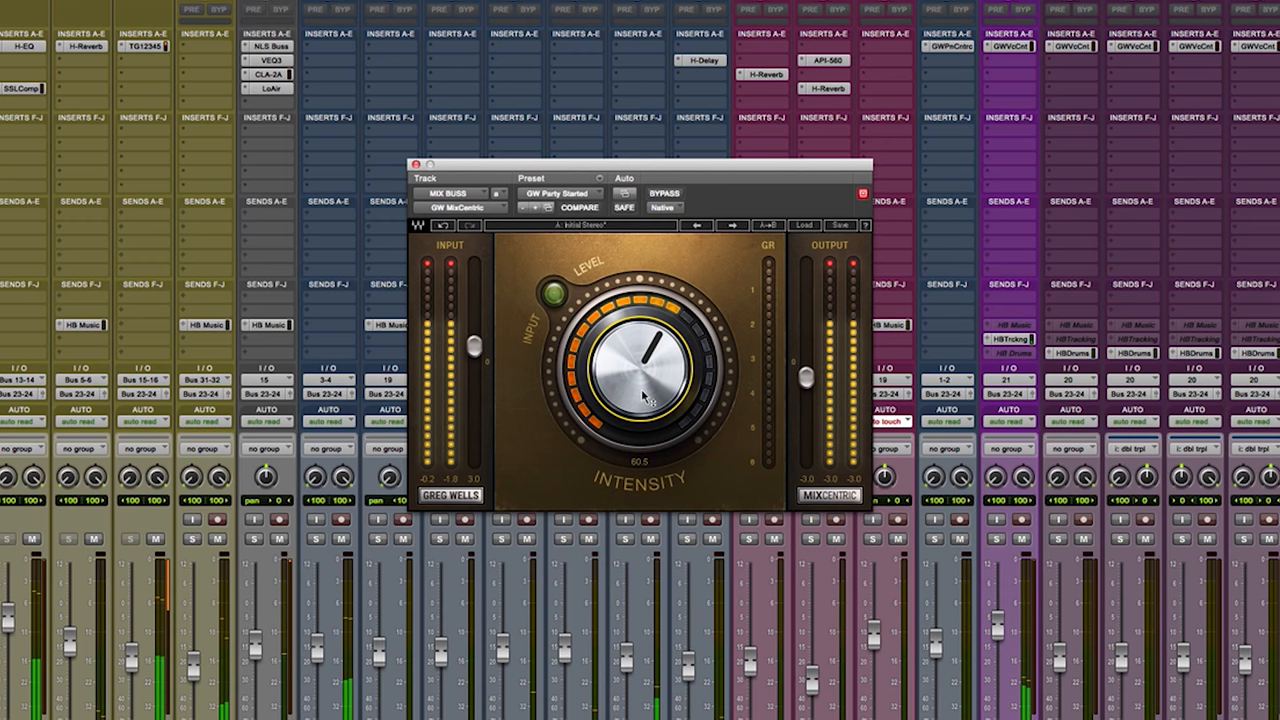
left_click_drag(640, 365, 665, 340)
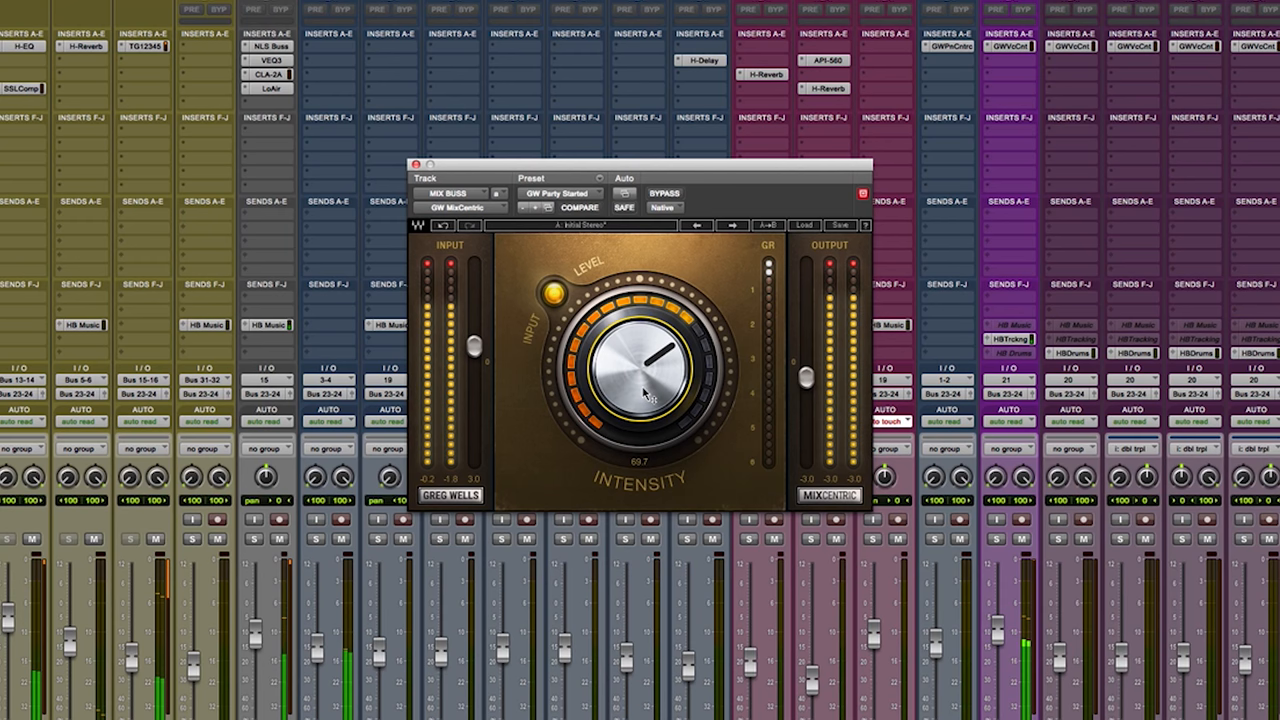